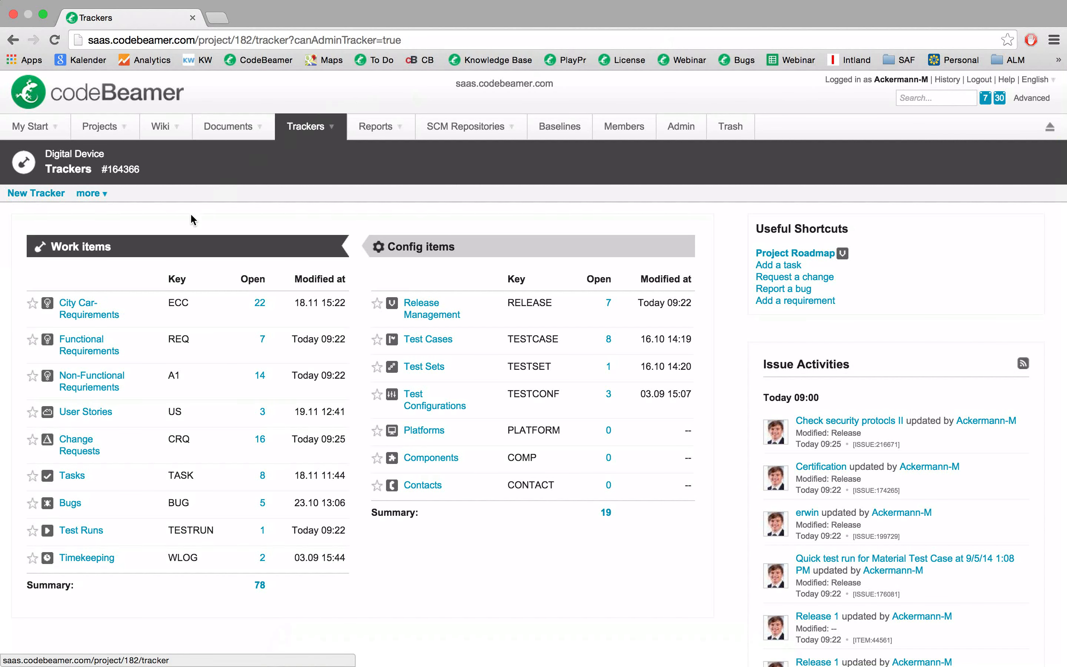
mouse_move(81, 344)
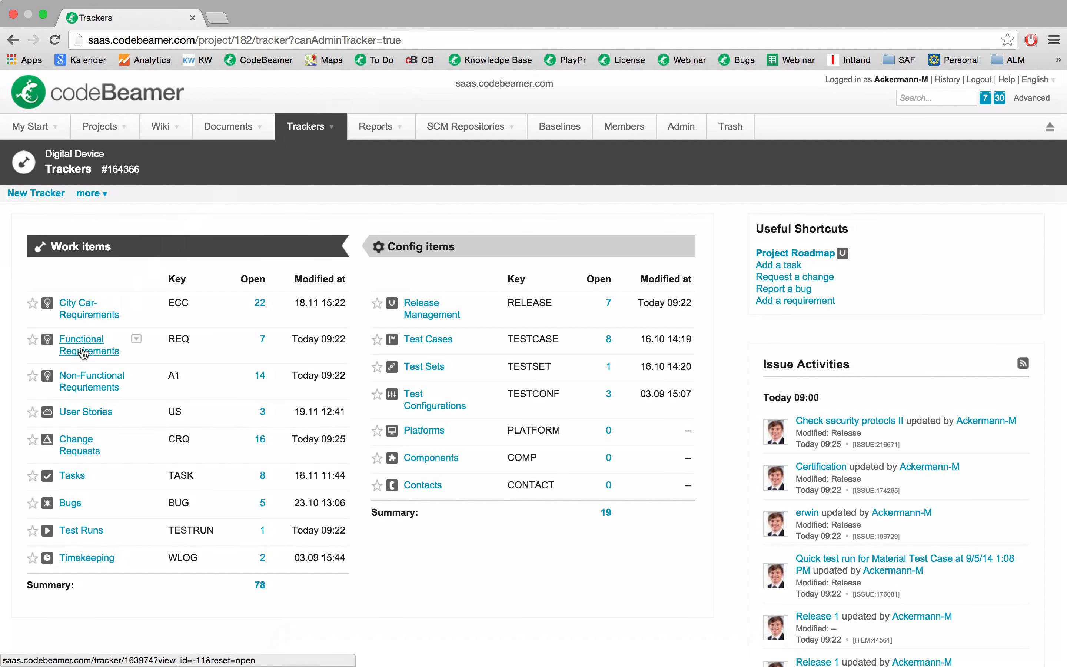
Open the Functional Requirements tracker from the Trackers page under Work items
left_click(88, 345)
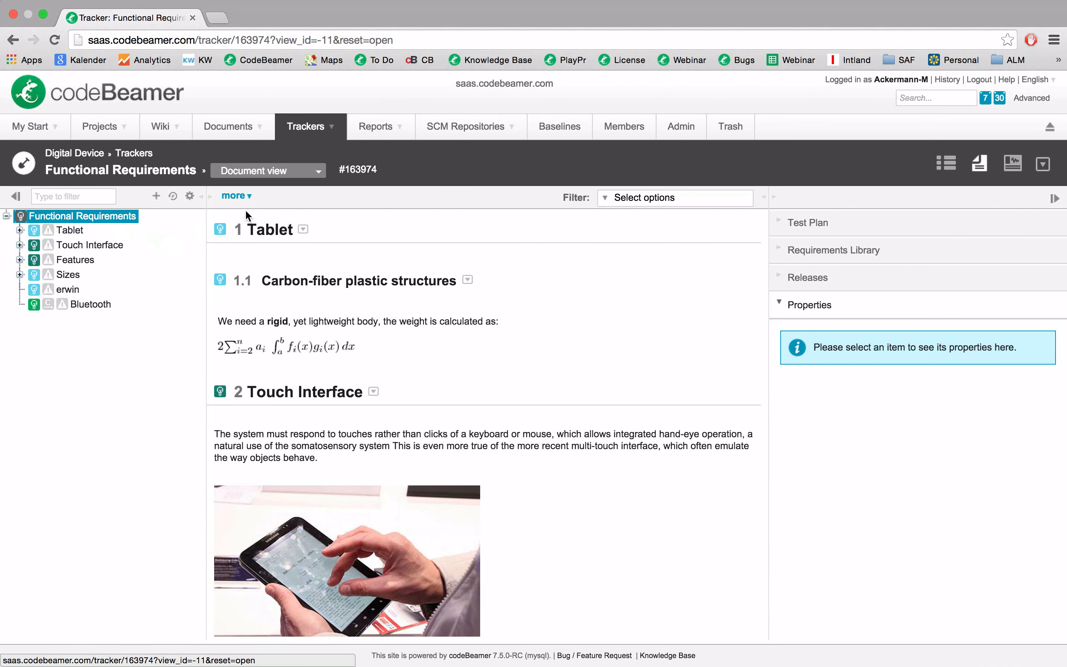
Export the 16 tracker items via Export to Office as an Excel Roundtrip file
left_click(235, 196)
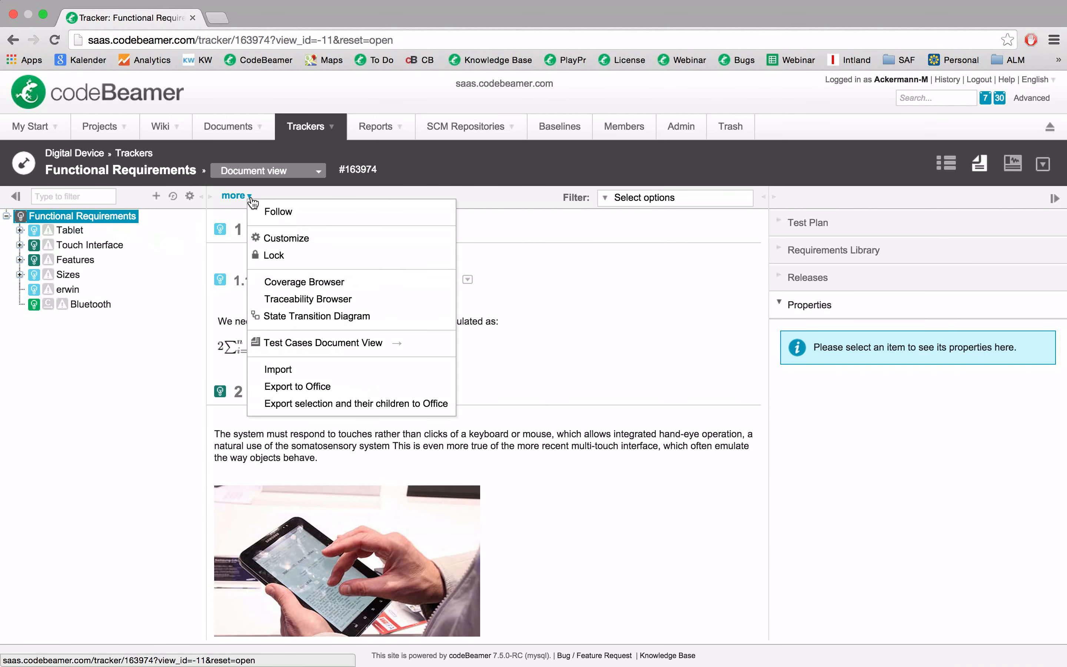
left_click(297, 386)
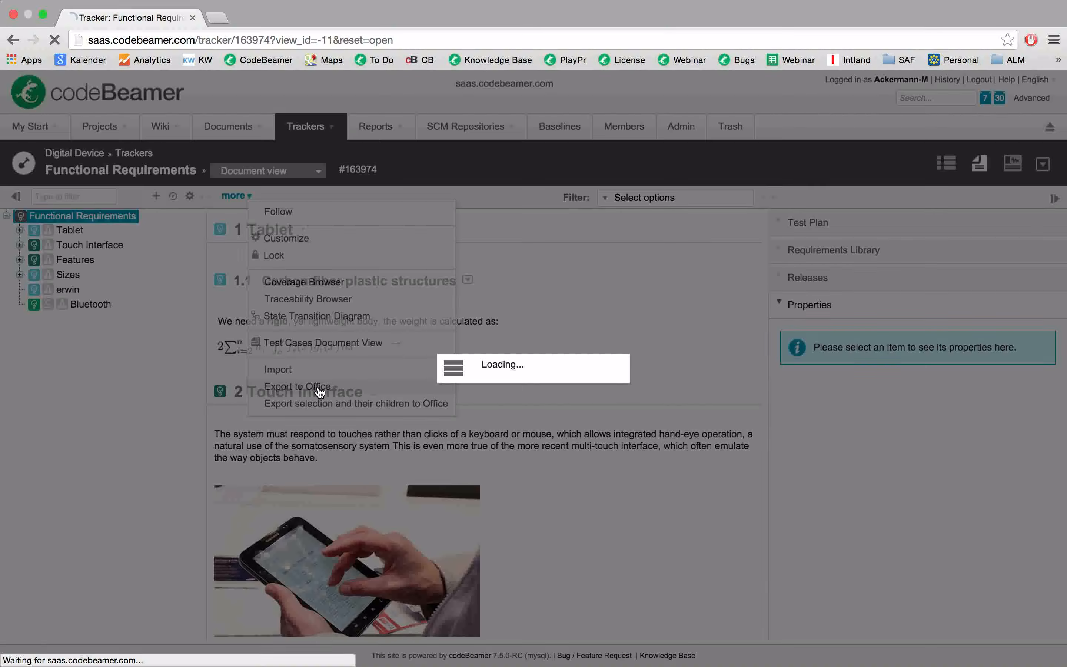
left_click(297, 386)
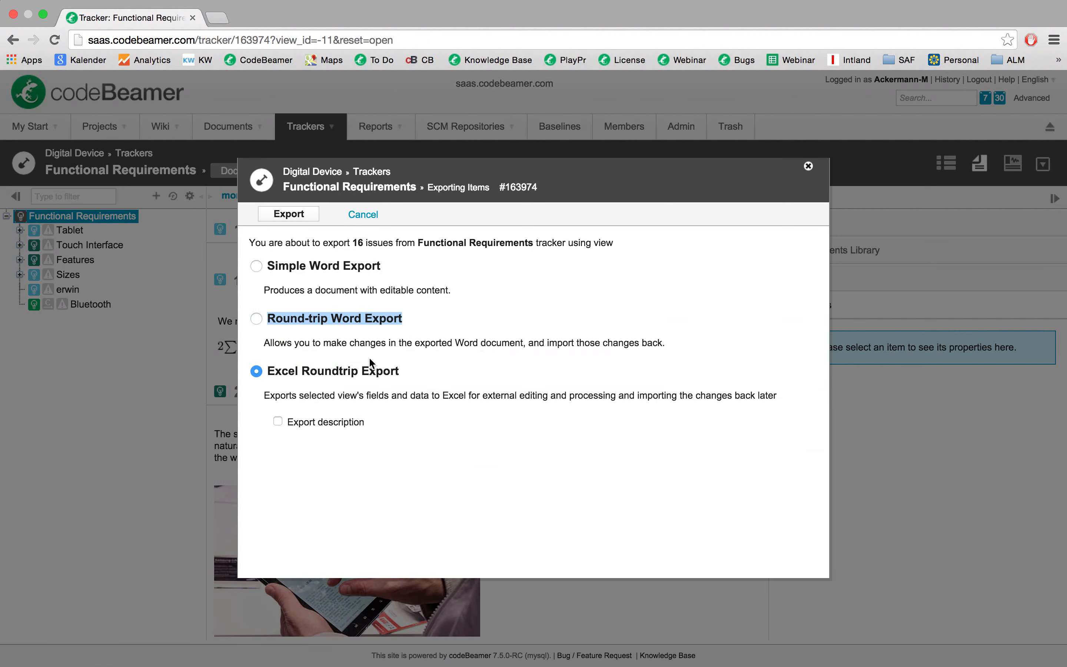
left_click(288, 213)
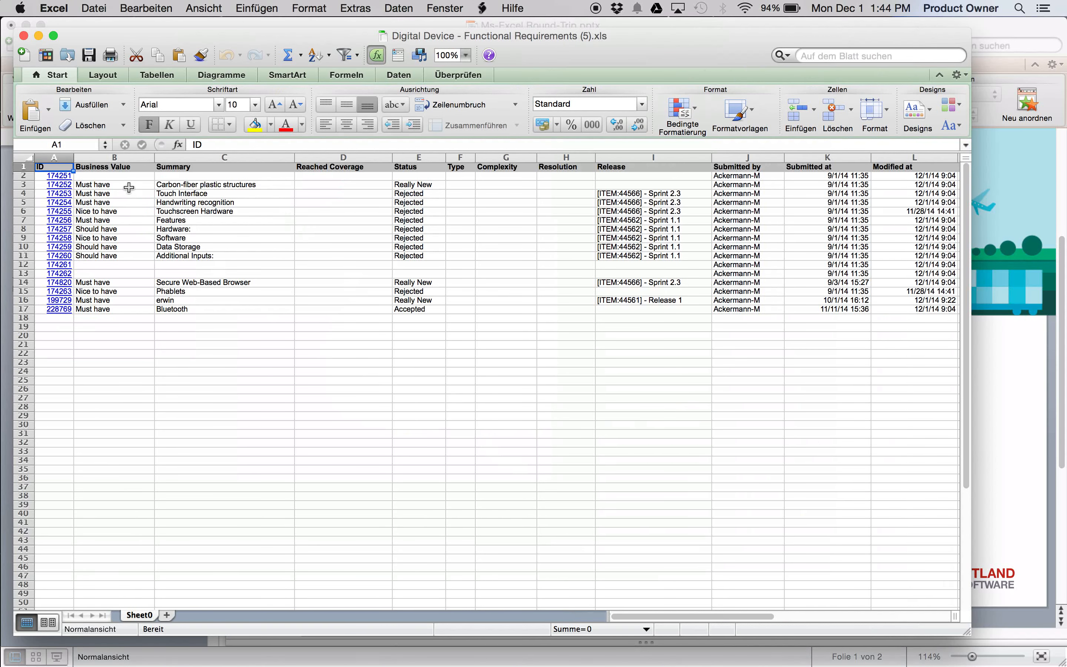
Set item 174252's Business Value to Should have and fill it down through B7
left_click(112, 185)
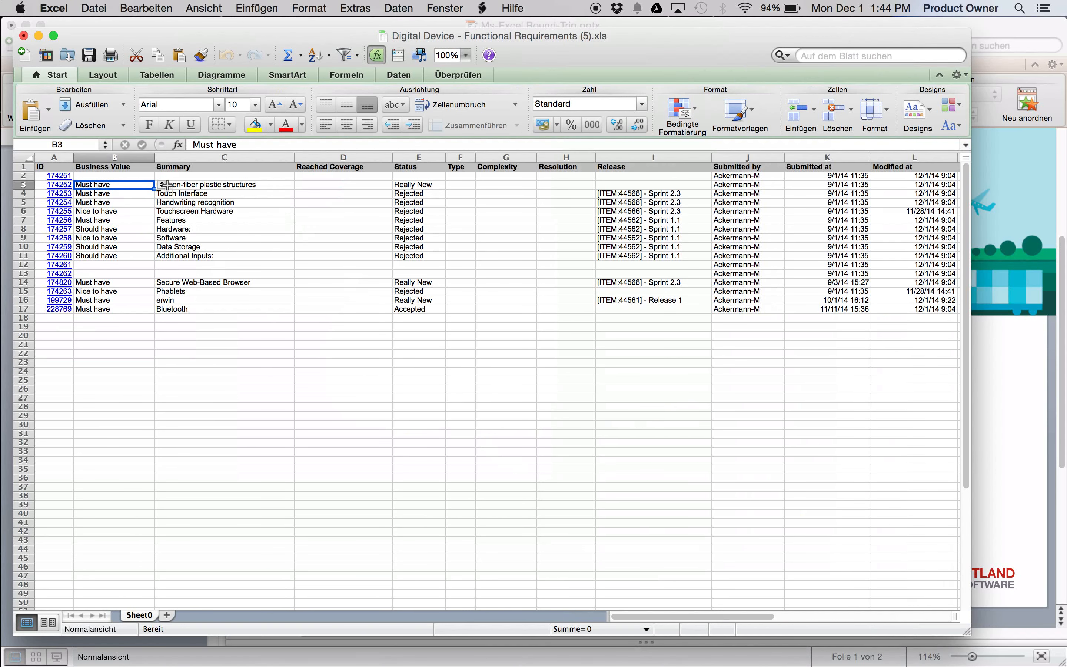
left_click(162, 186)
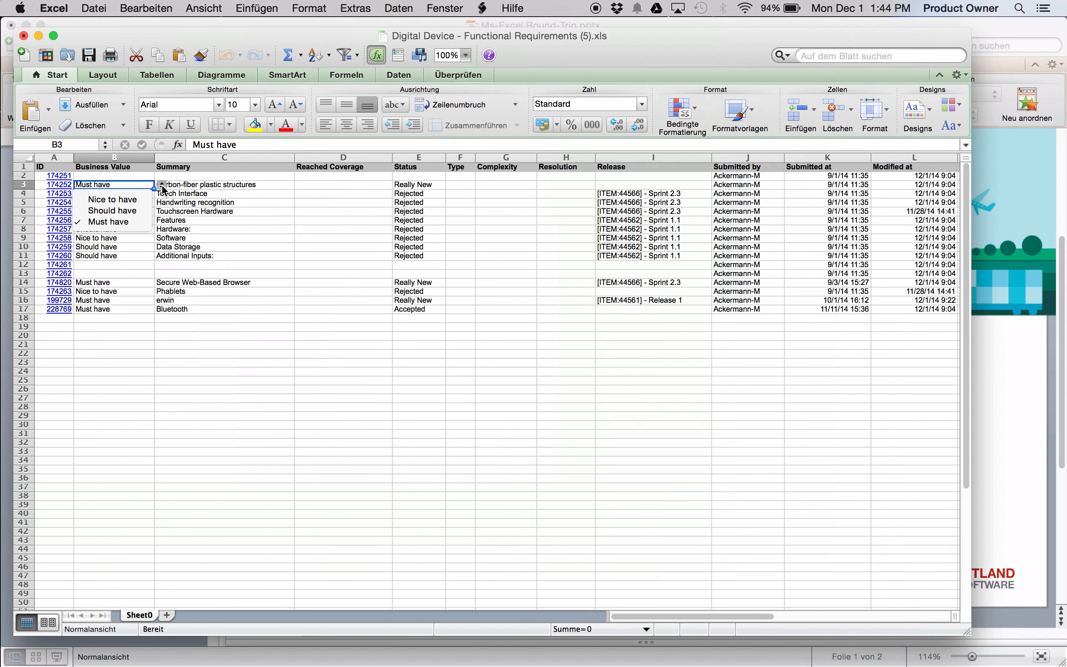
mouse_move(111, 211)
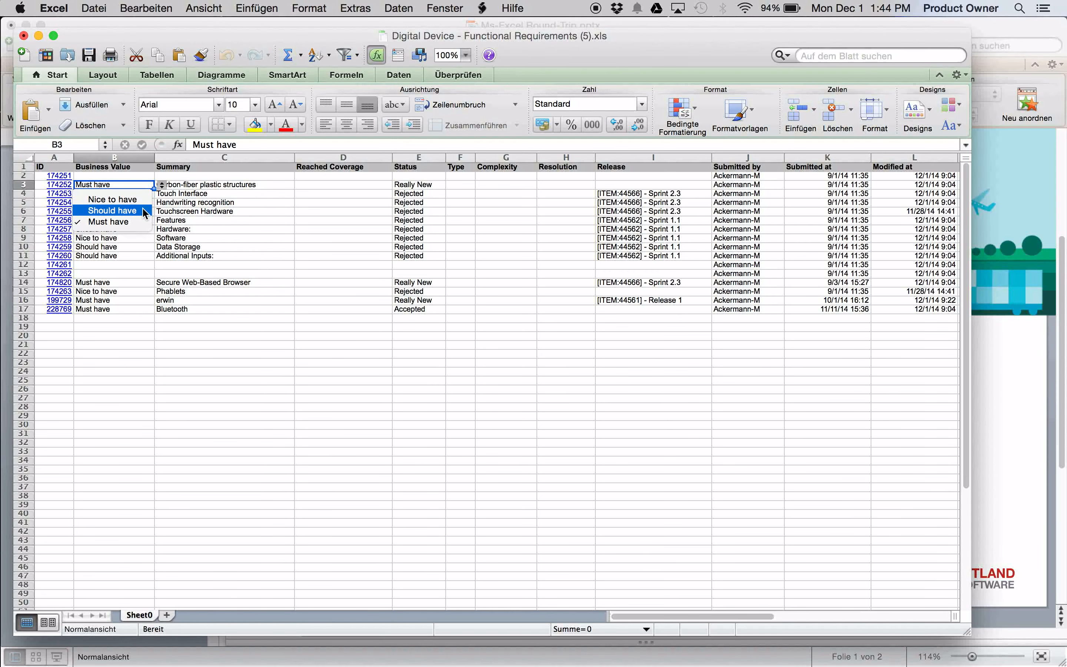
left_click(111, 210)
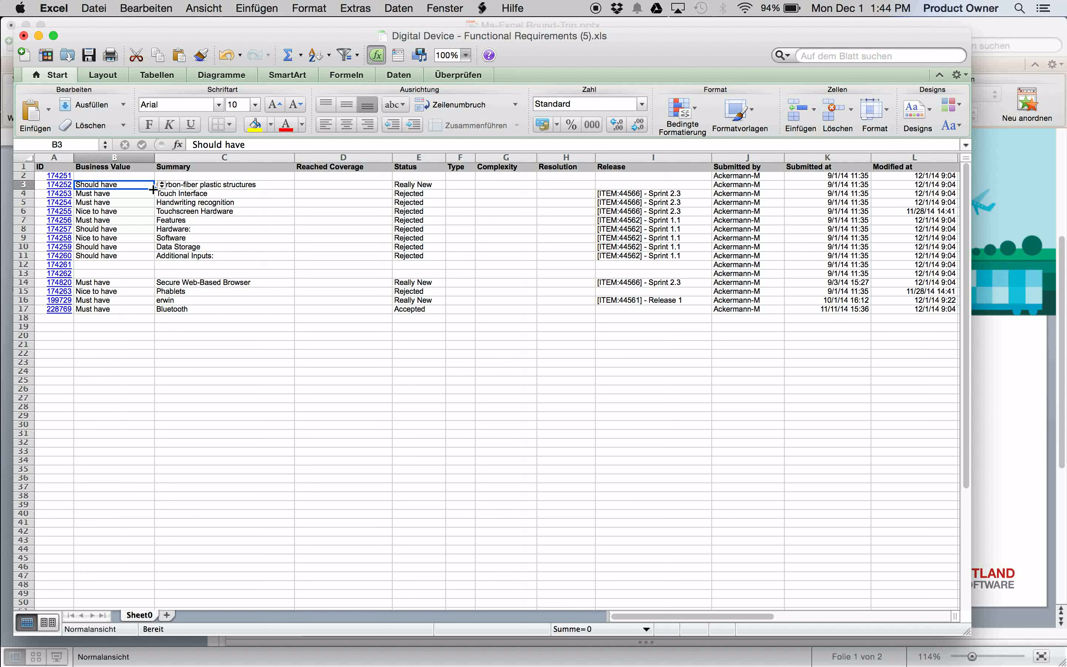
left_click_drag(154, 189, 154, 225)
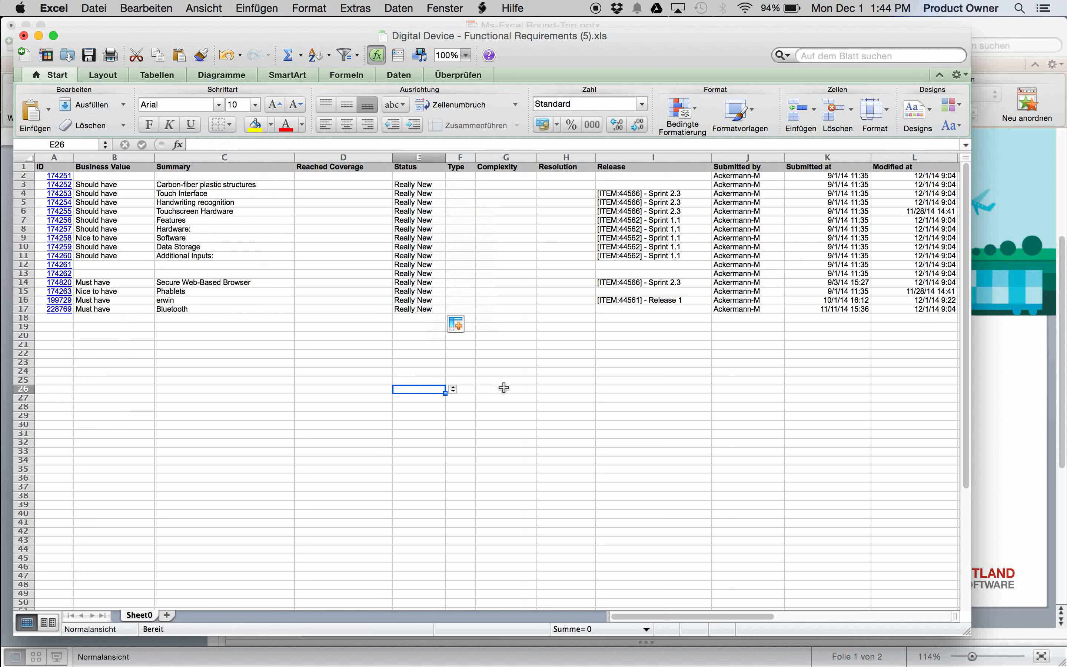
left_click(94, 7)
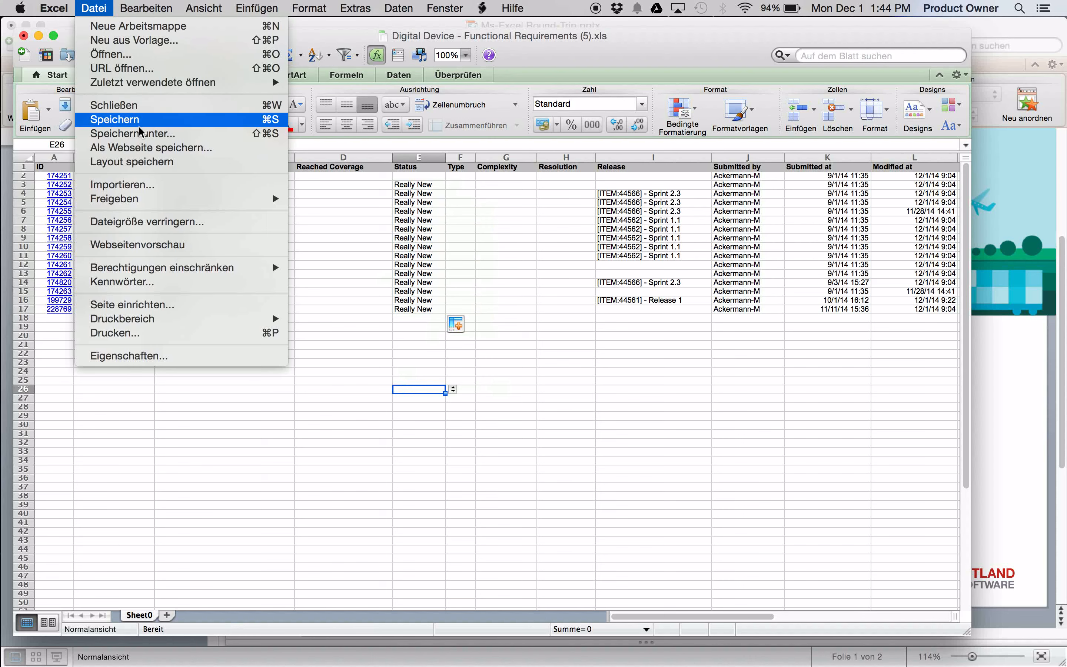
Save the edited workbook to the Desktop via Datei > Speichern
left_click(133, 133)
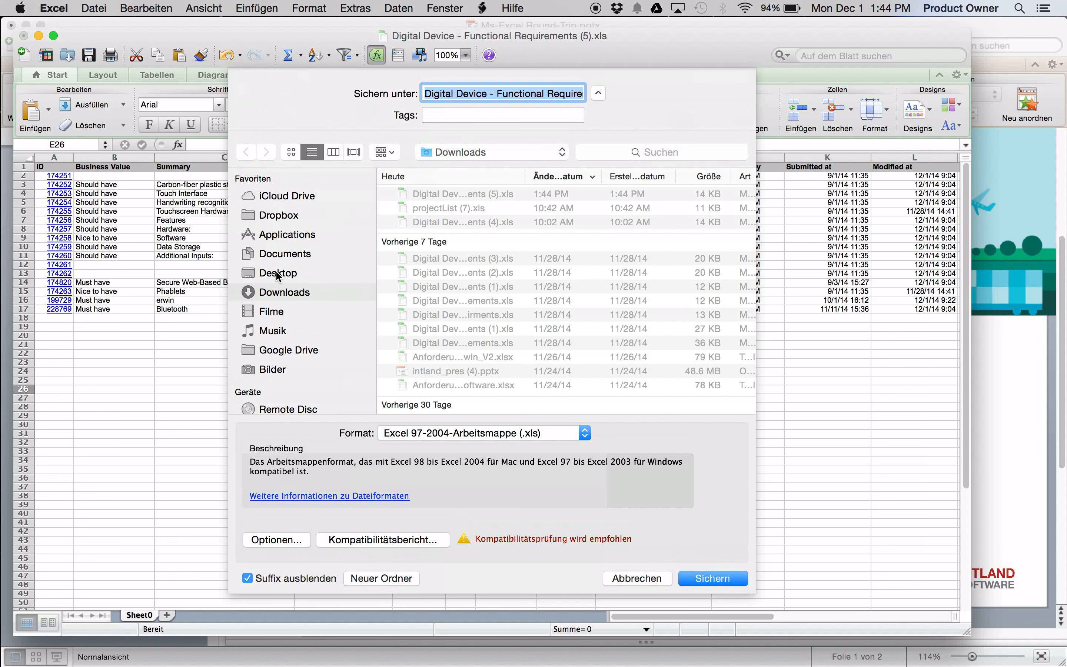
left_click(278, 272)
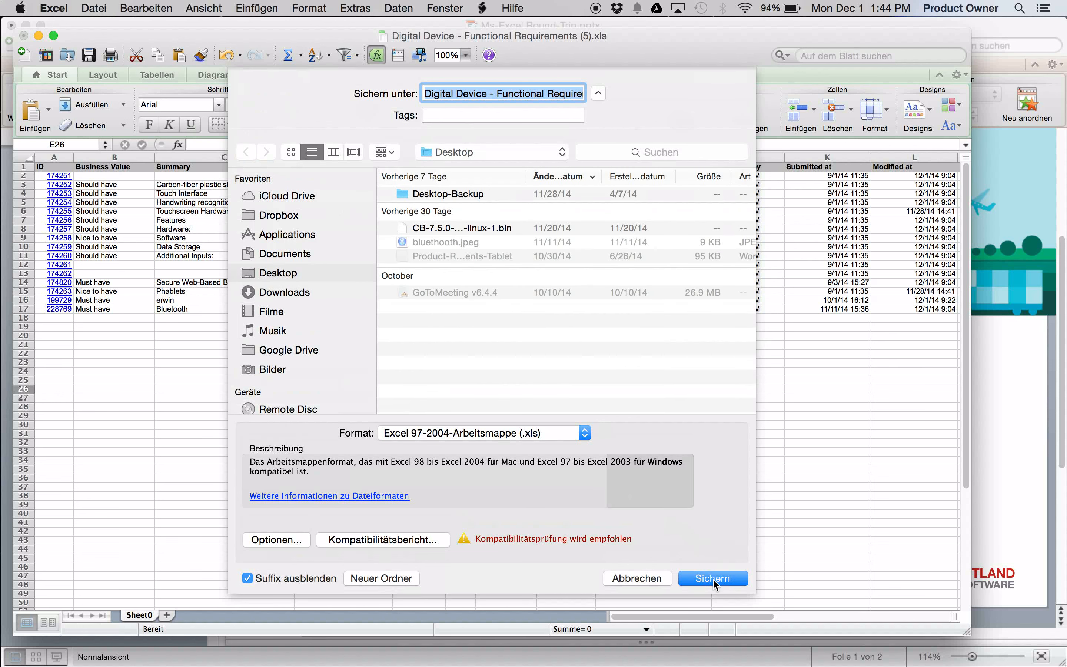
left_click(712, 578)
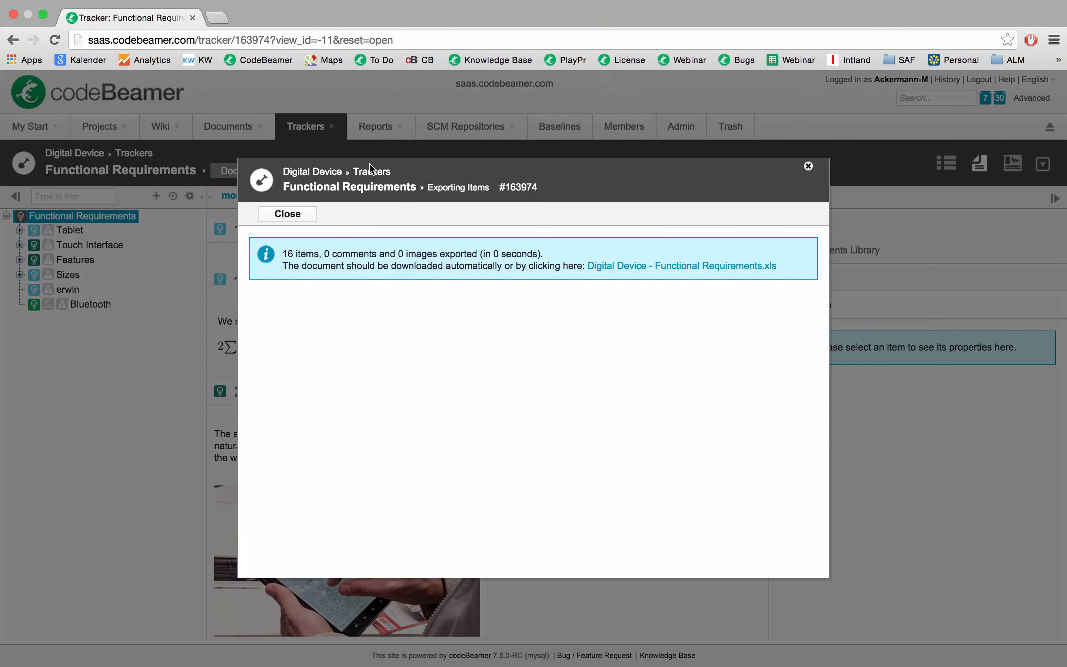
Close the export summary and start a Microsoft Excel import from the tracker's more menu
left_click(287, 213)
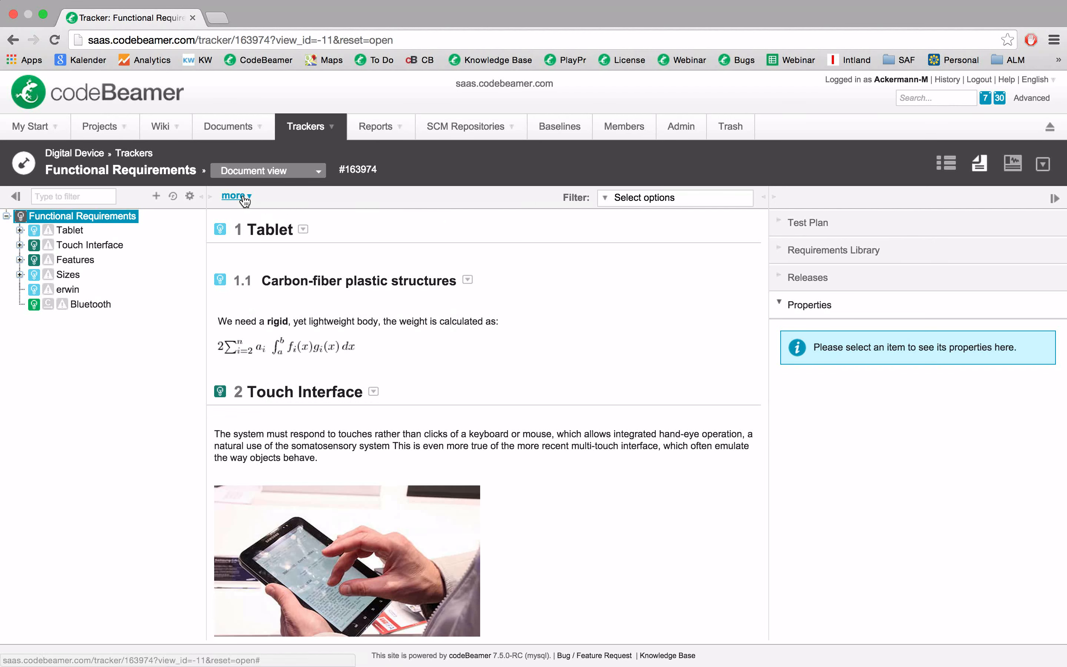
left_click(232, 197)
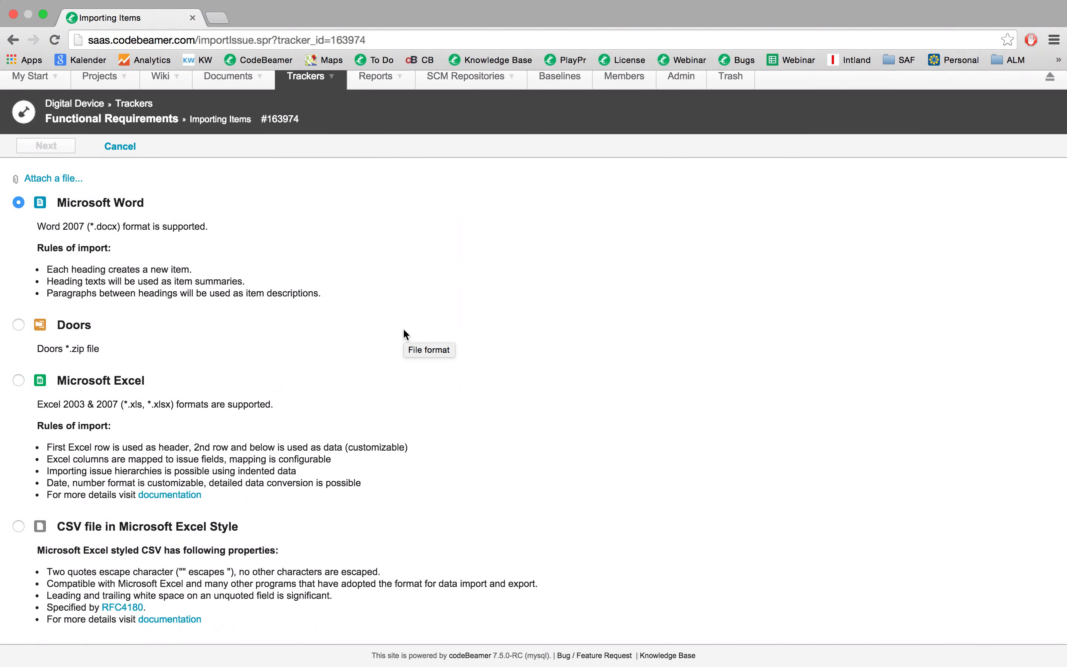
left_click(18, 379)
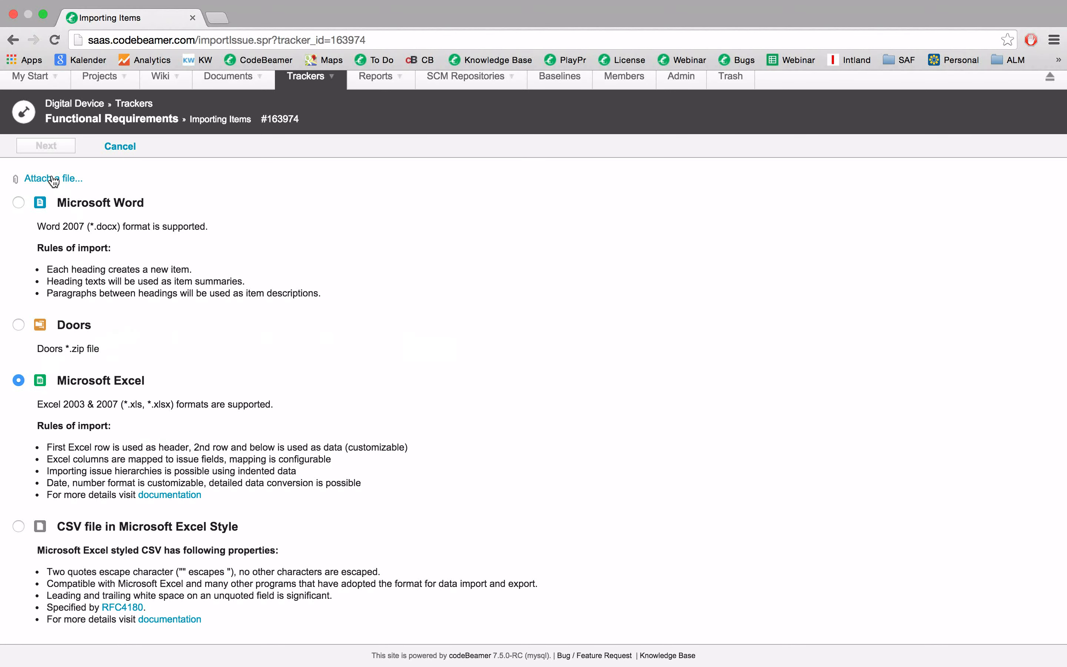
left_click(52, 178)
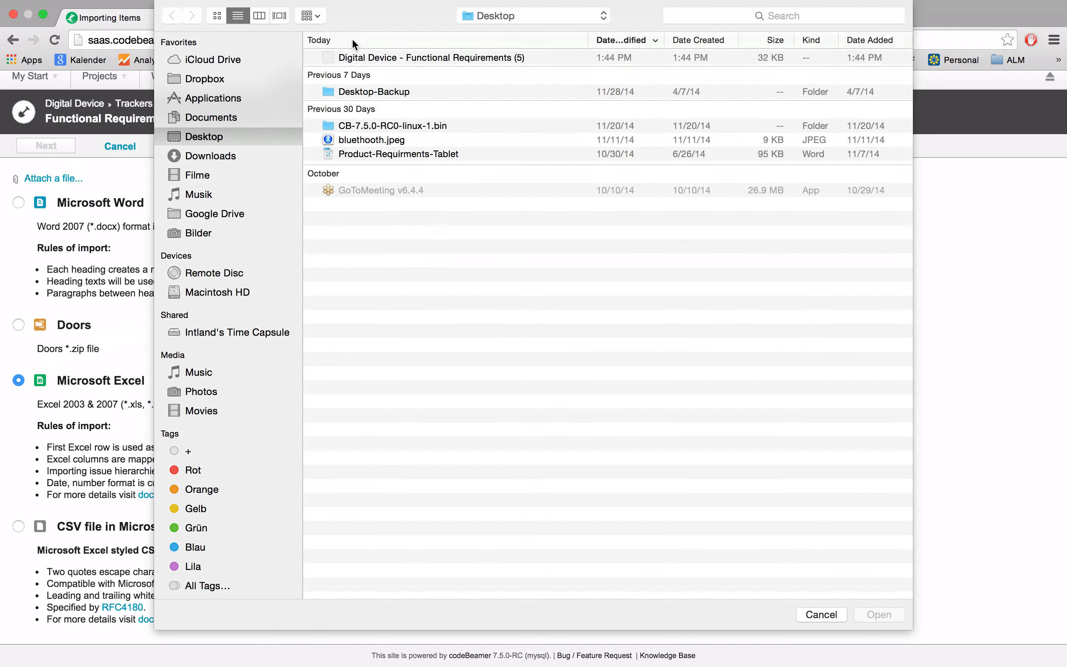
Attach 'Digital Device - Functional Requirements (5)' from the Desktop and continue to column assignment
left_click(430, 57)
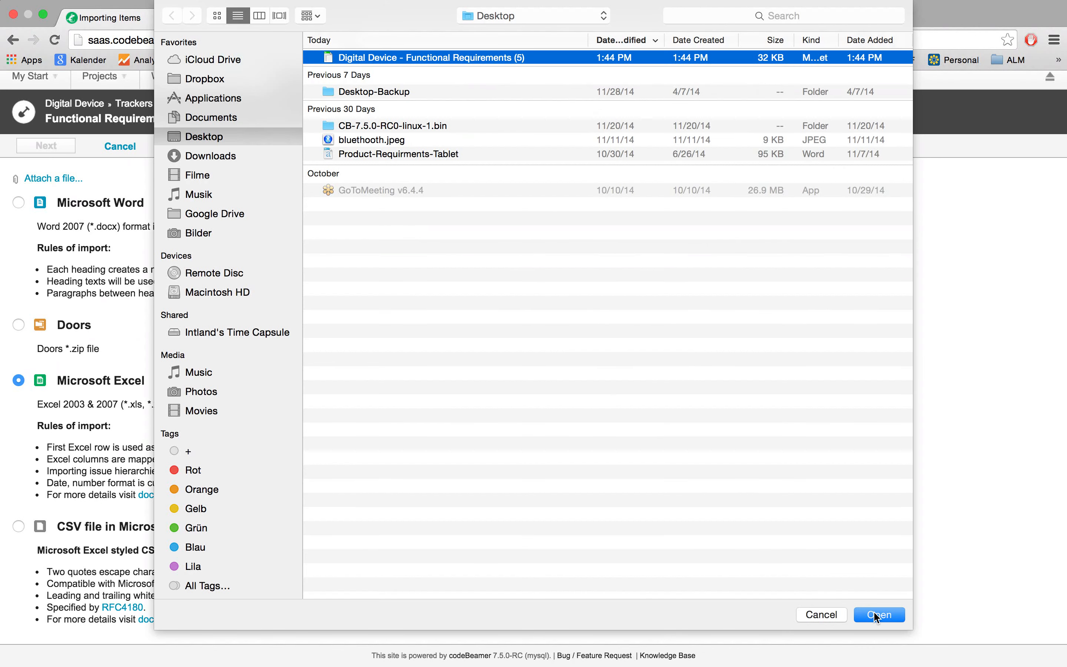
left_click(879, 614)
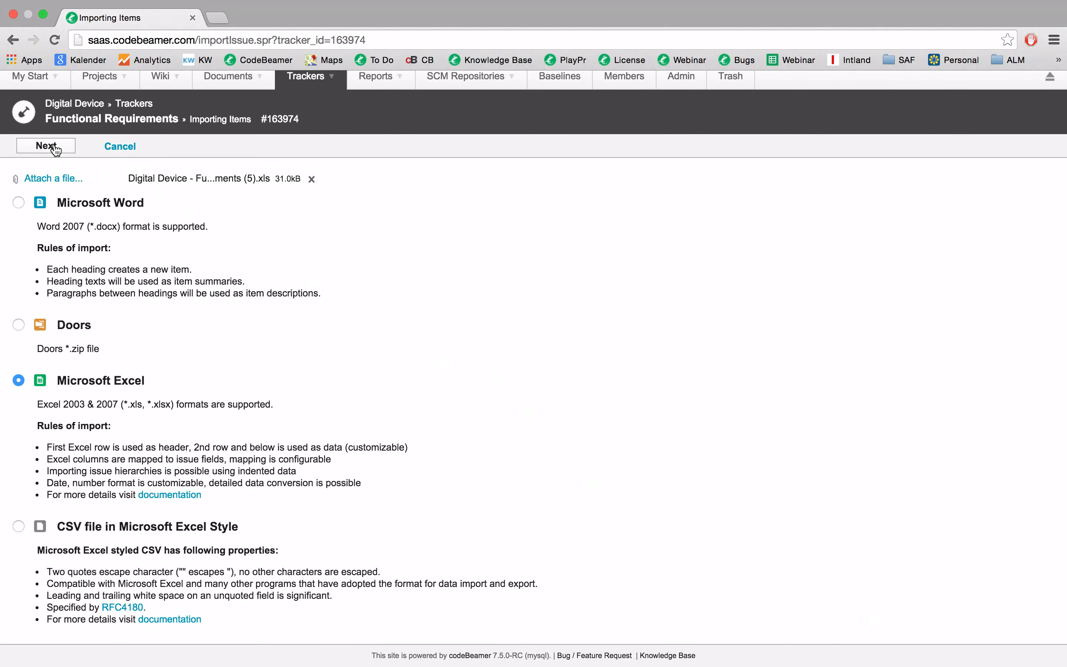
left_click(46, 145)
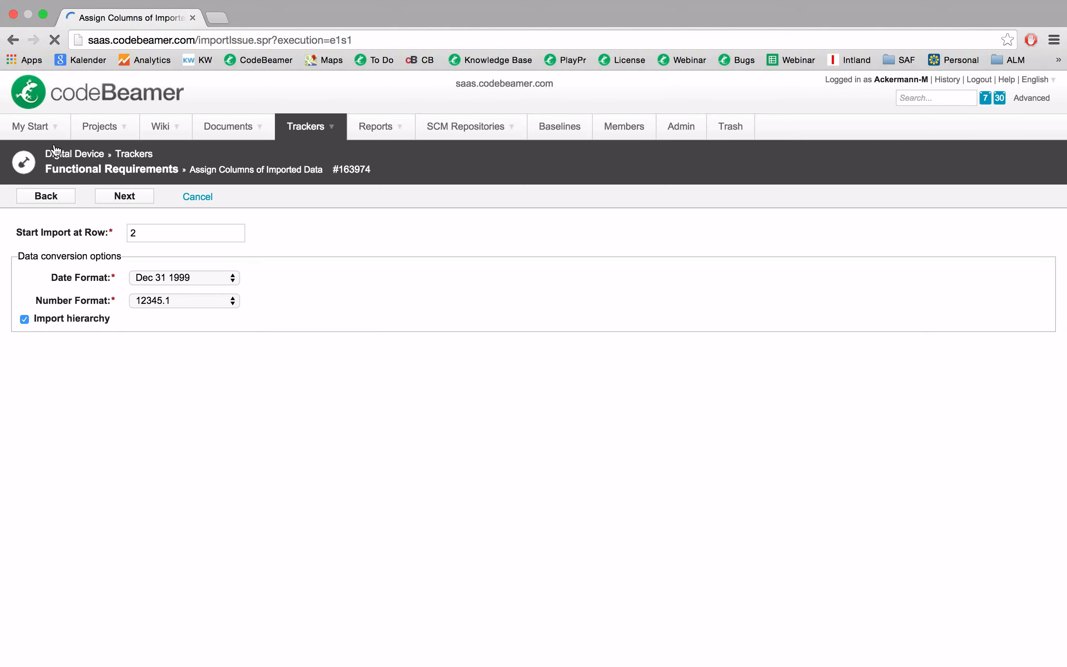
Accept the Assign Columns mapping and the field conversions to reach the import preview
left_click(24, 320)
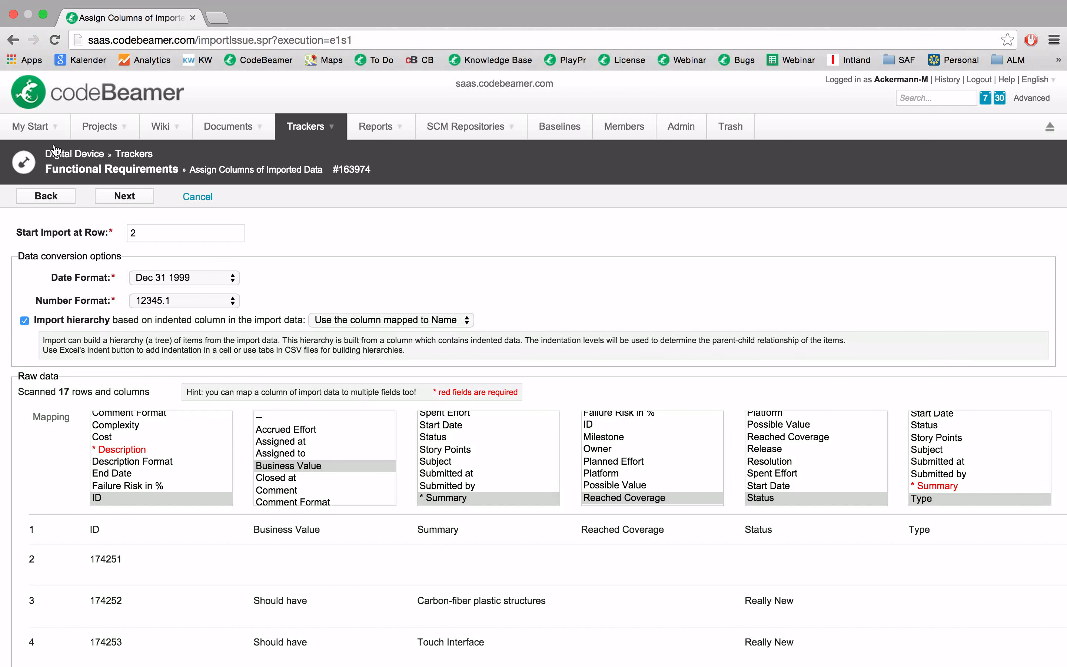
mouse_move(102, 503)
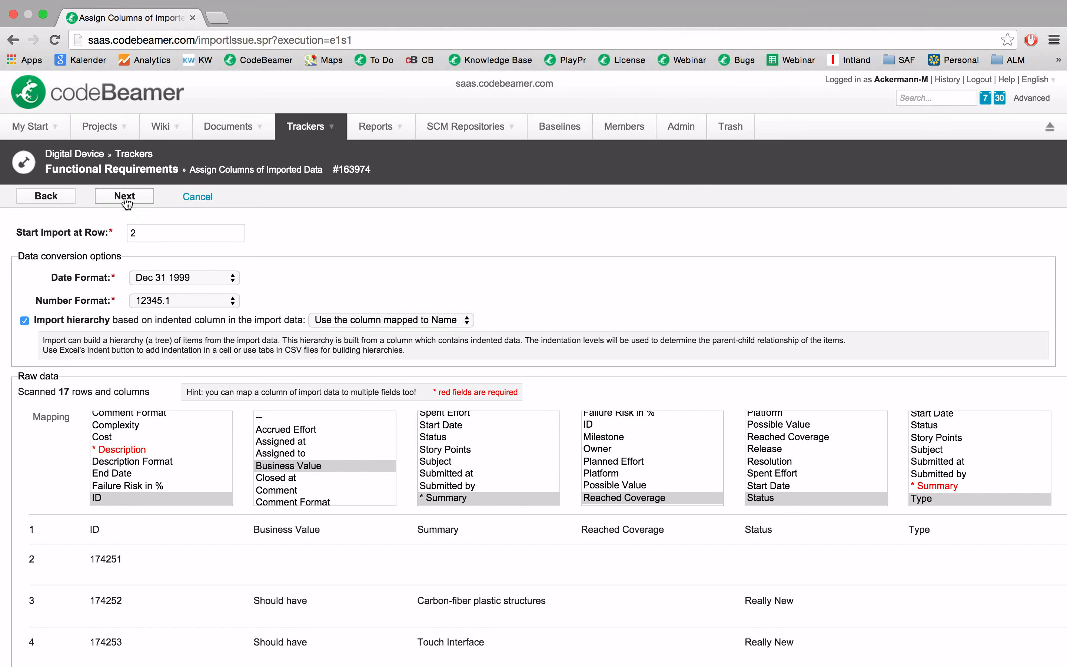
left_click(124, 196)
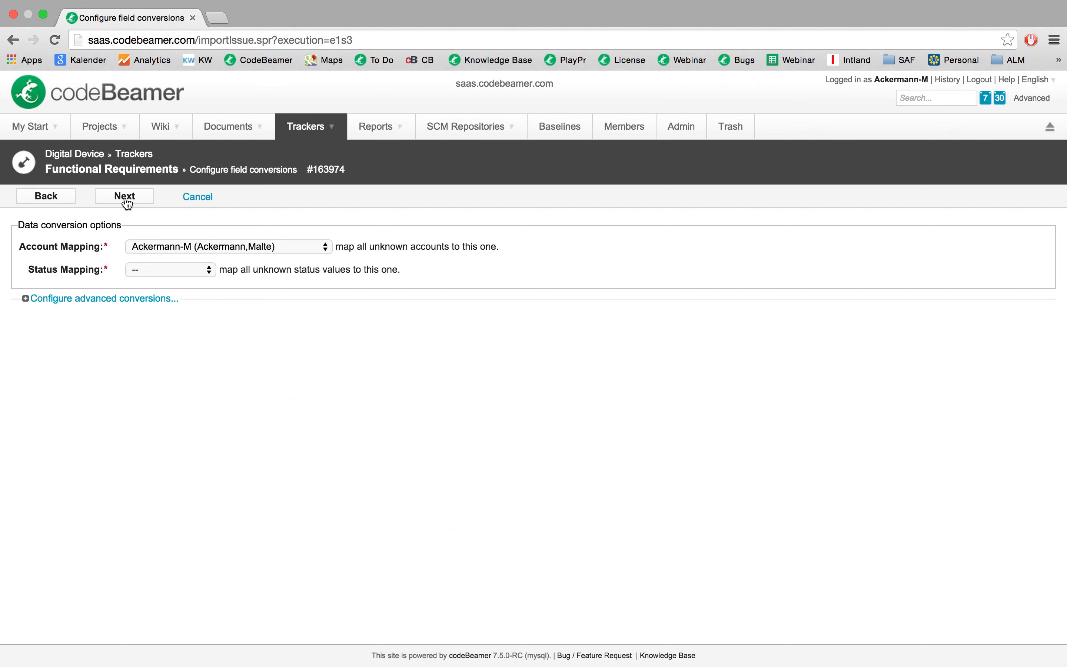
left_click(123, 196)
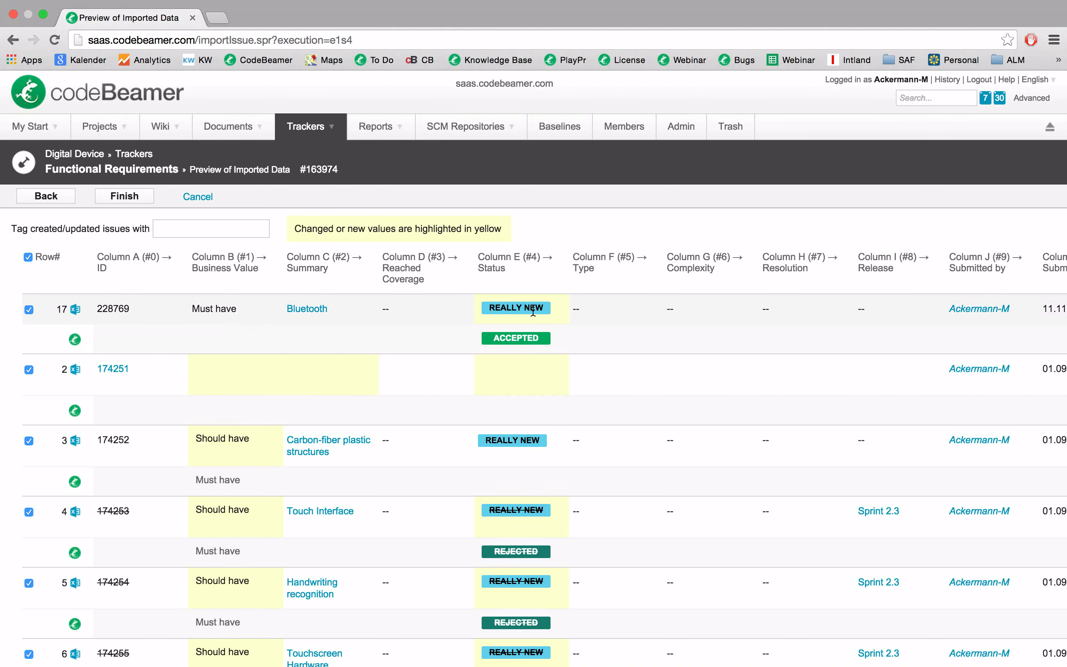
mouse_move(79, 335)
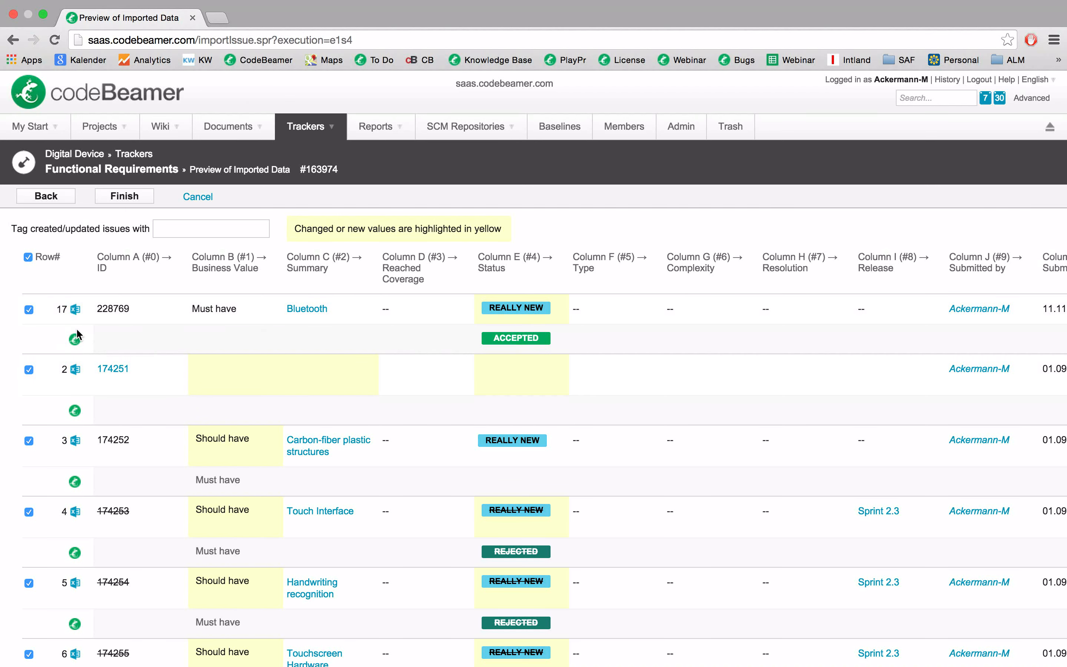
mouse_move(73, 339)
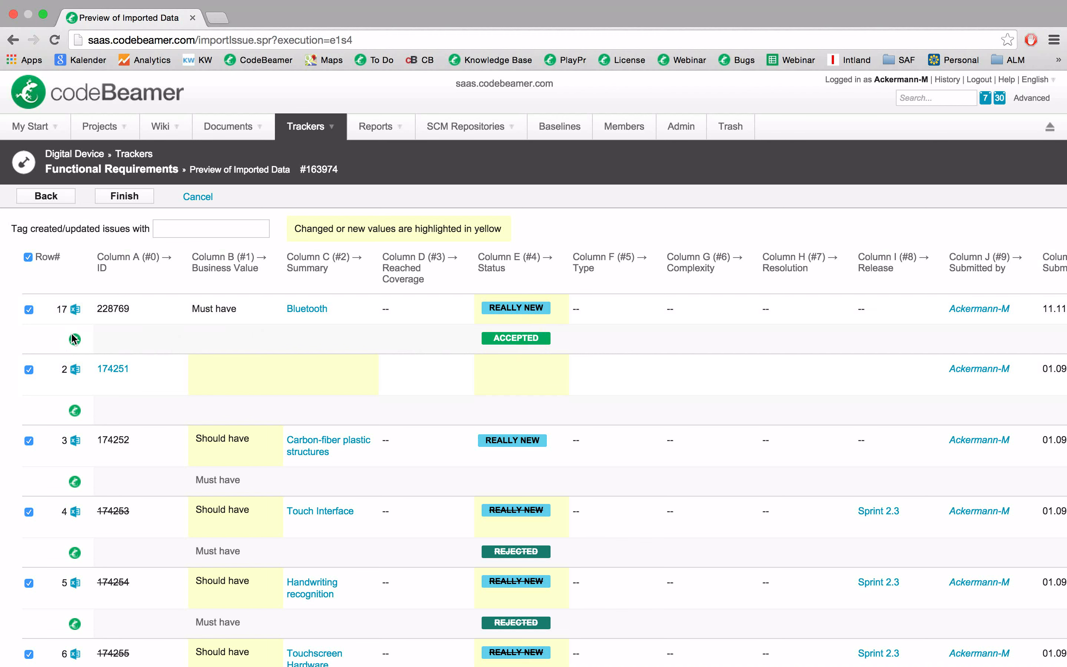
mouse_move(431, 341)
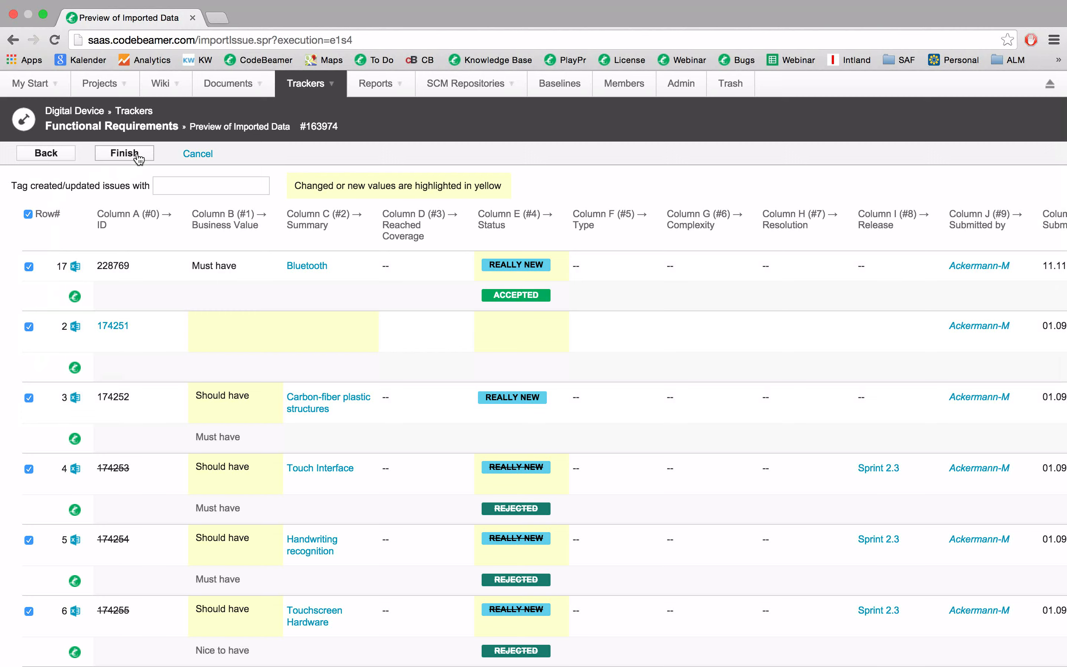
Finish the import, applying the highlighted Business Value and Status changes
left_click(124, 153)
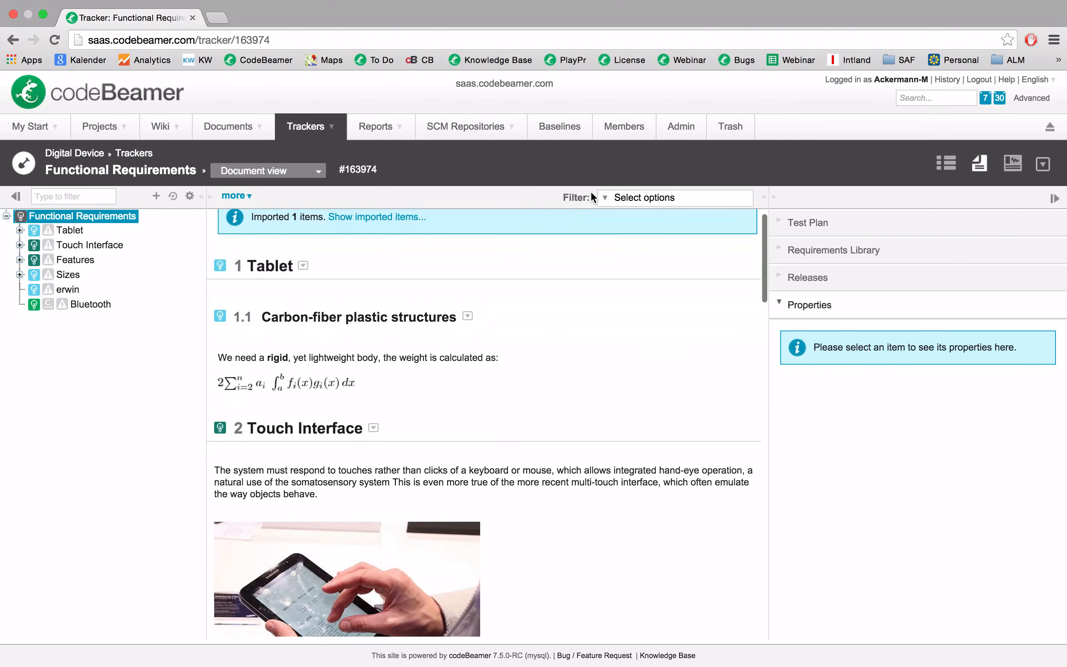
Filter to Today, compare 1.1 Carbon-fiber plastic structures with its original showing different fields only
left_click(673, 197)
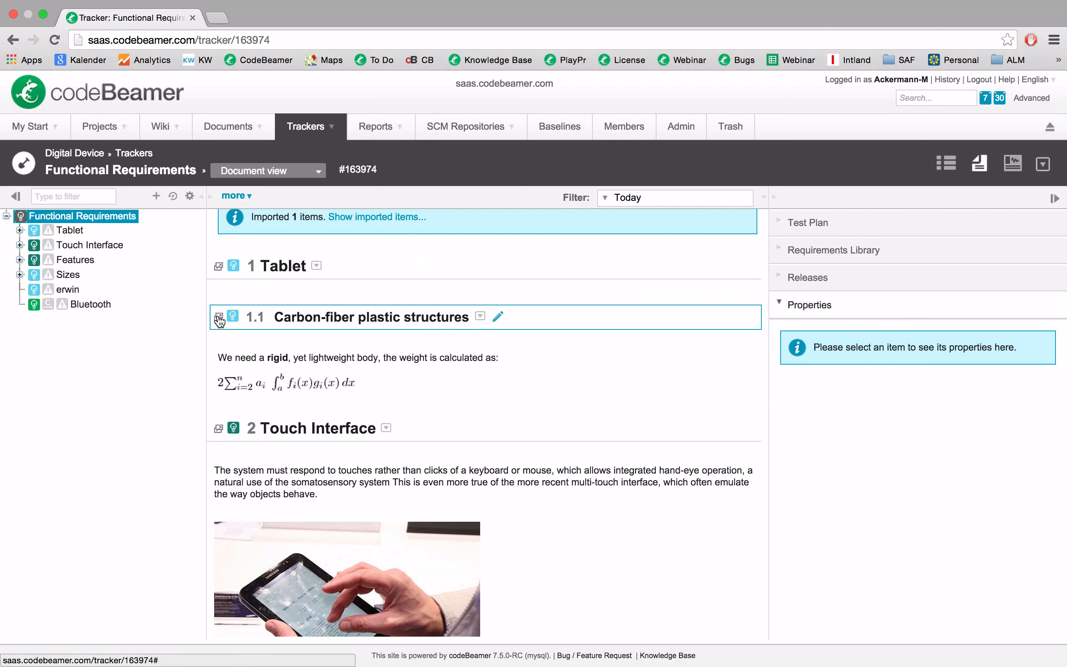
left_click(219, 317)
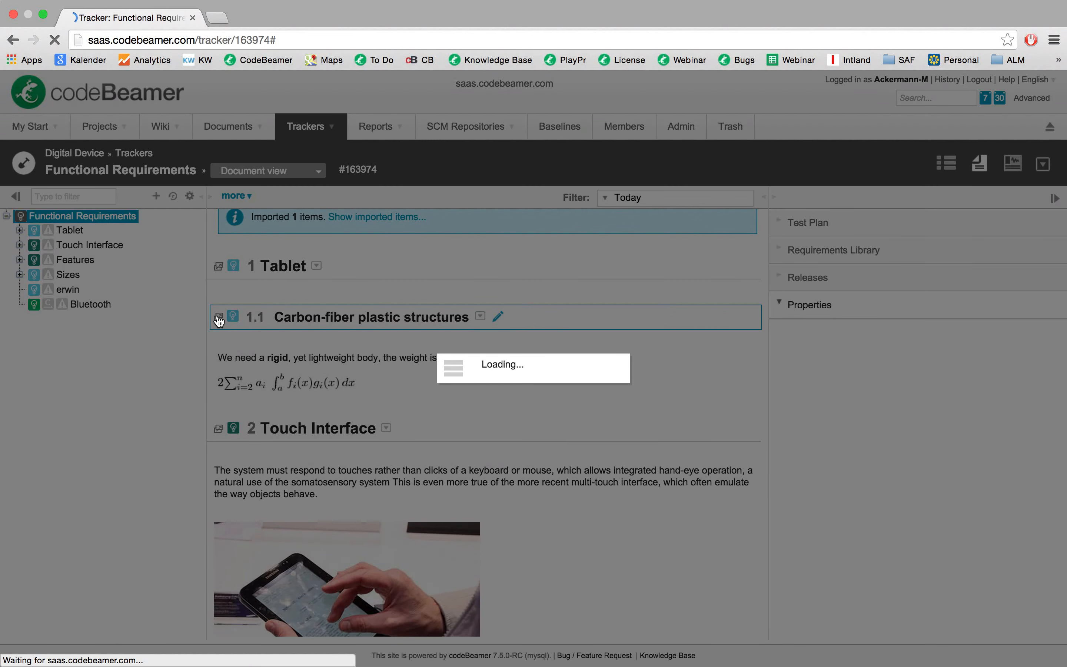
left_click(218, 316)
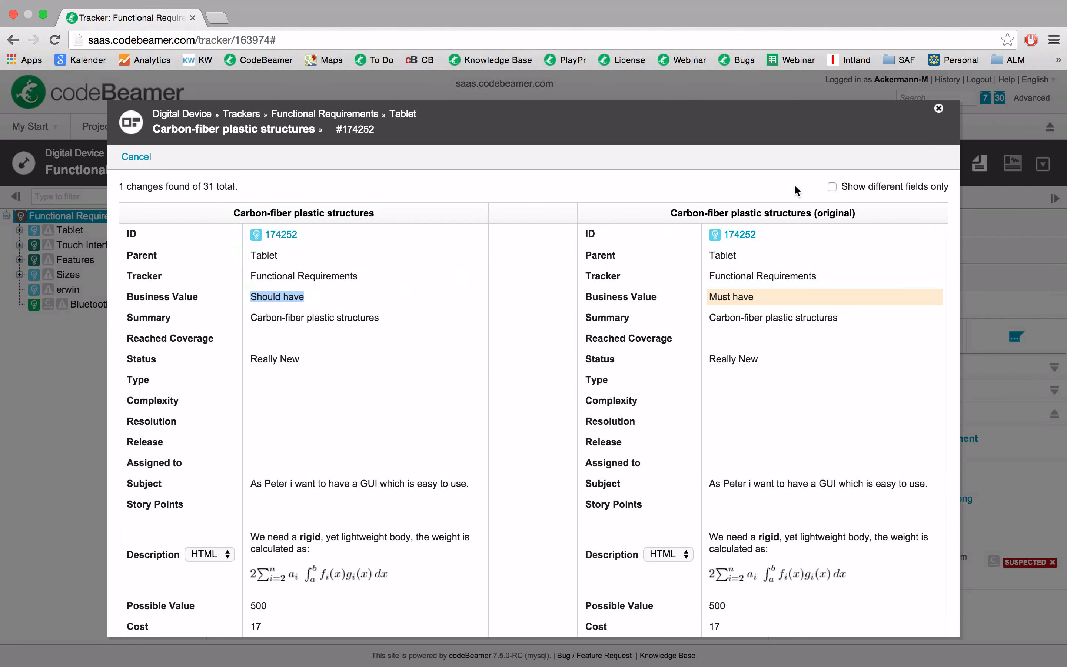
left_click(831, 187)
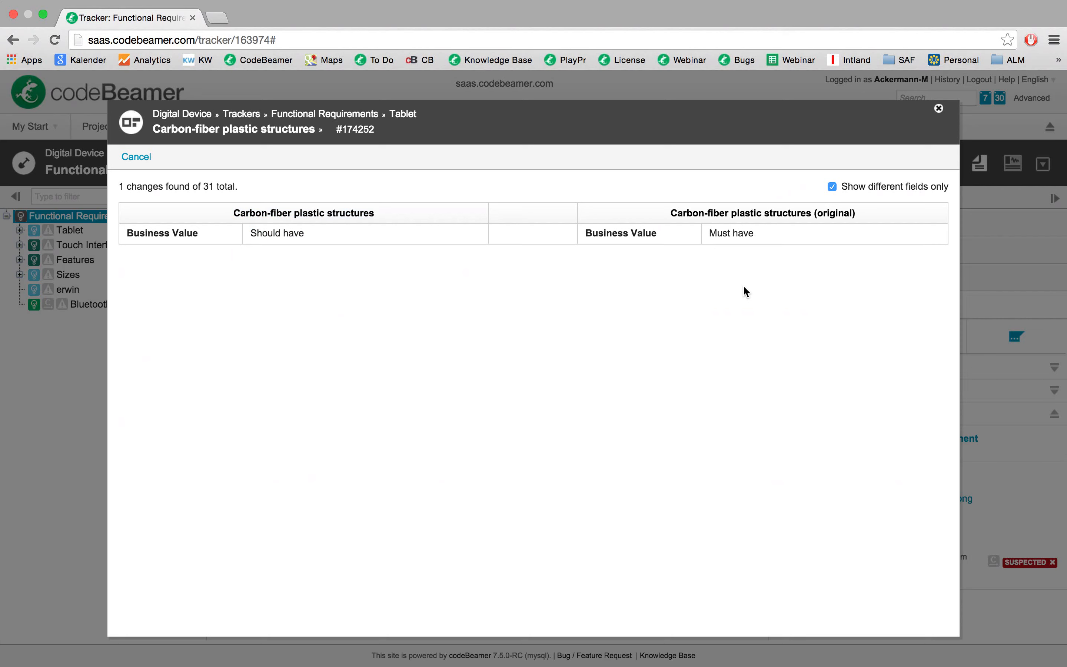
mouse_move(835, 191)
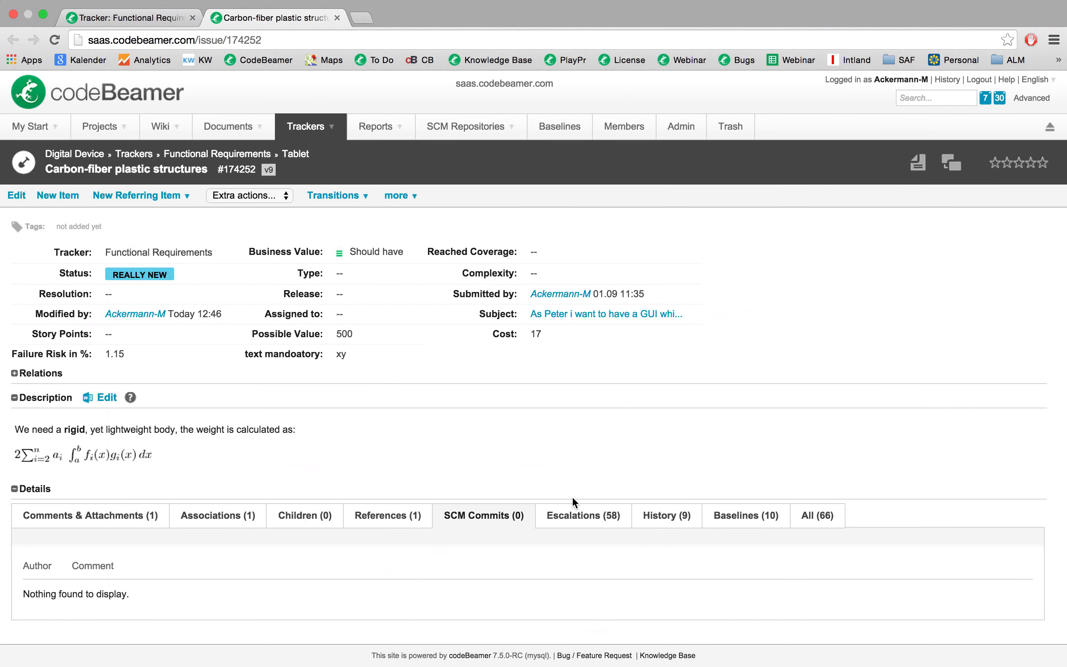
Show the History (9) tab listing Business Value changed from Must have to Should have
left_click(664, 515)
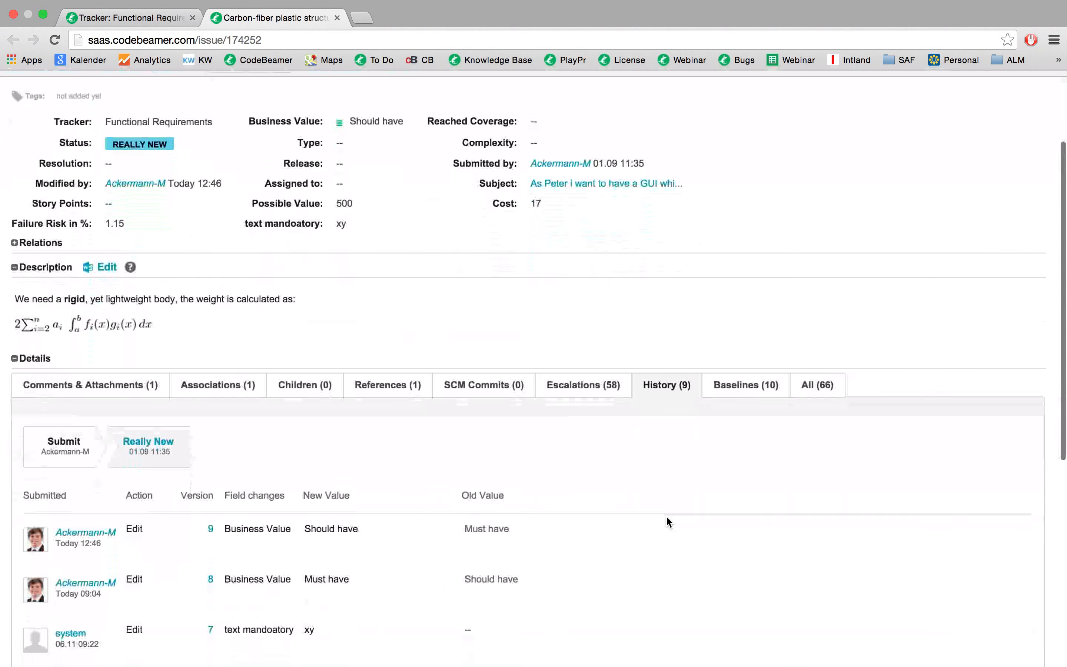